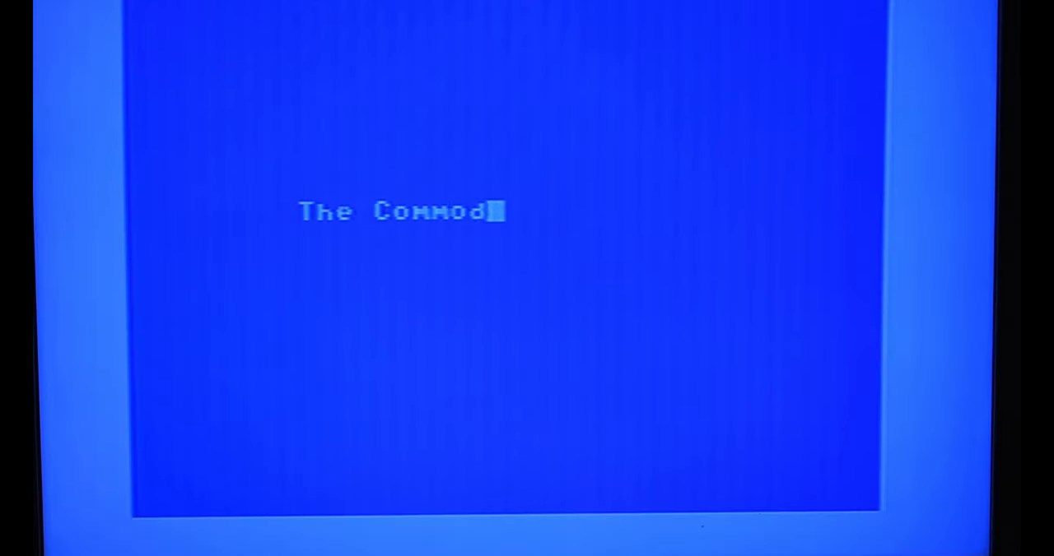
text(ore Room)
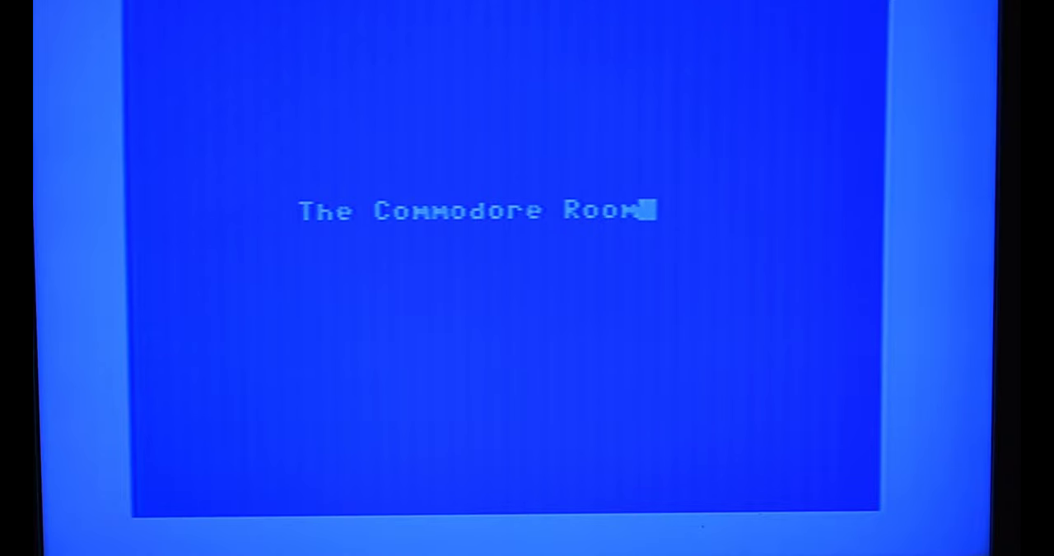